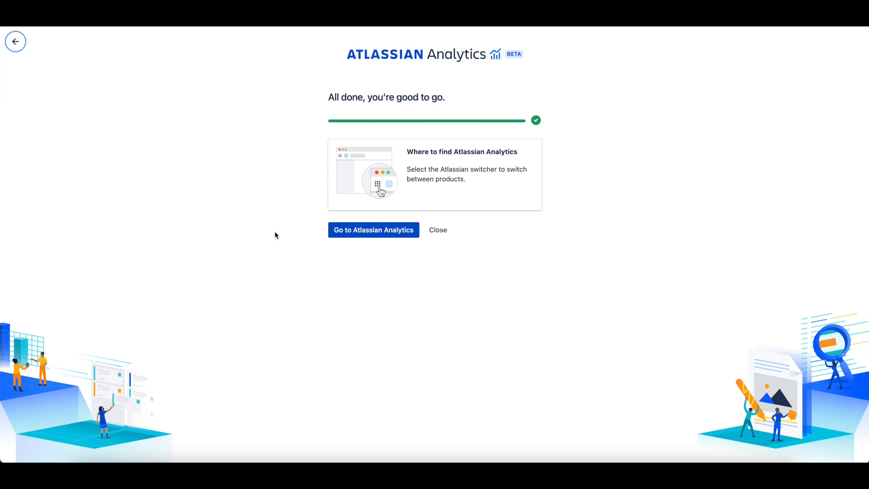
# - Go to Atlassian Analytics and start a new data connection at the product-selection step
pyautogui.click(374, 229)
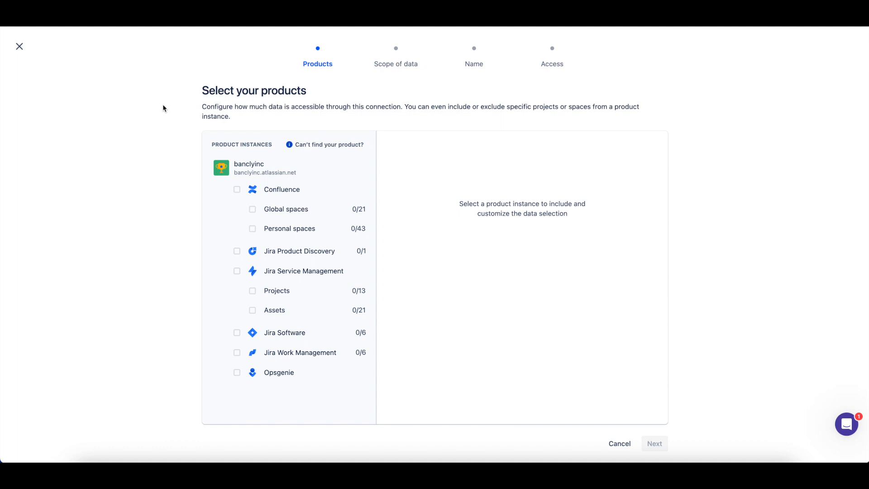
pyautogui.moveTo(179, 143)
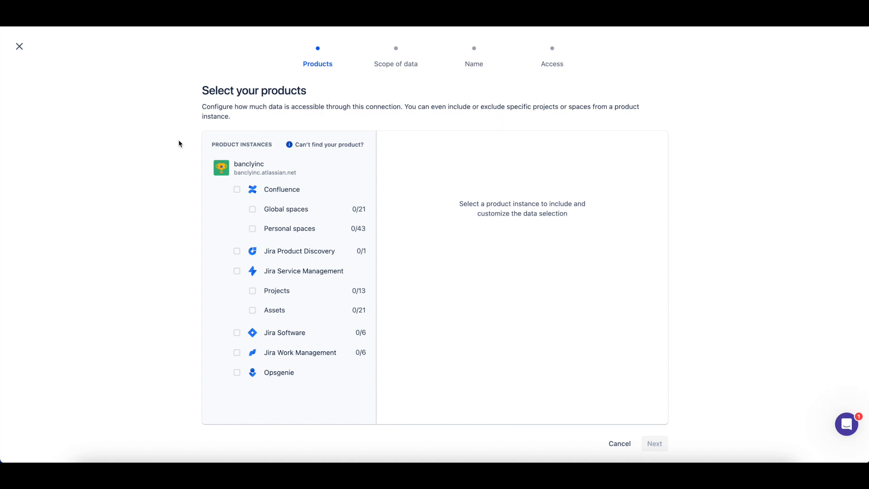
pyautogui.moveTo(198, 356)
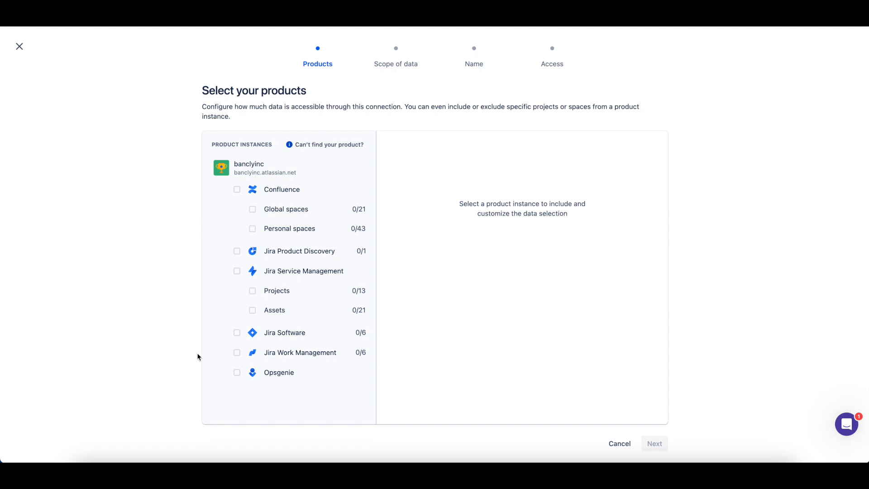
pyautogui.moveTo(199, 380)
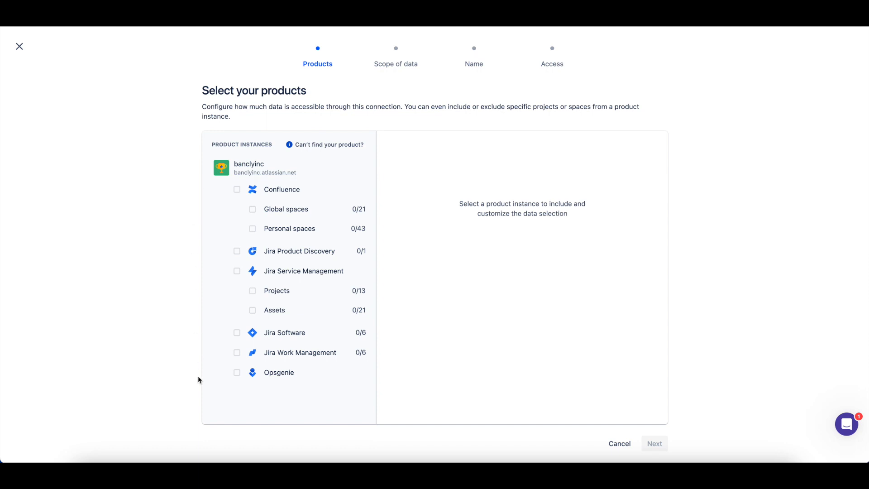
# - Include Confluence, briefly excluding then re-including Bancly Operations and Benefits and Rewards so all spaces stay selected
pyautogui.click(236, 190)
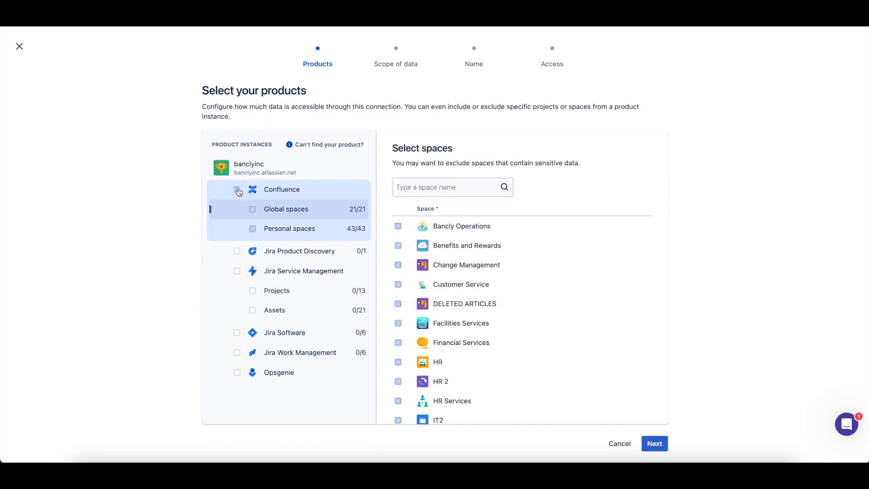
pyautogui.click(236, 189)
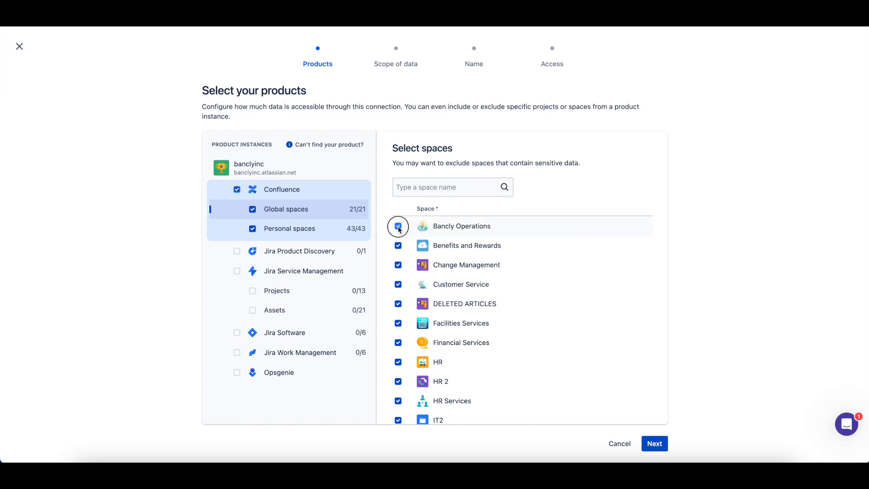
pyautogui.click(399, 226)
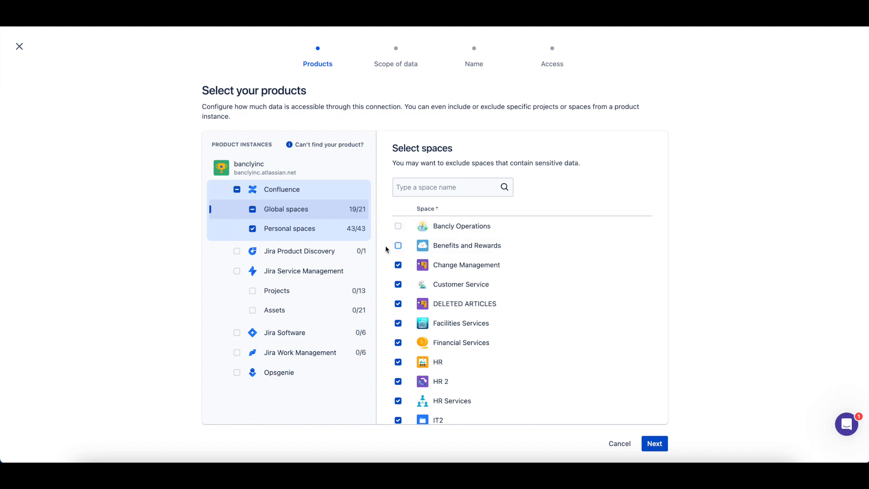
pyautogui.click(398, 245)
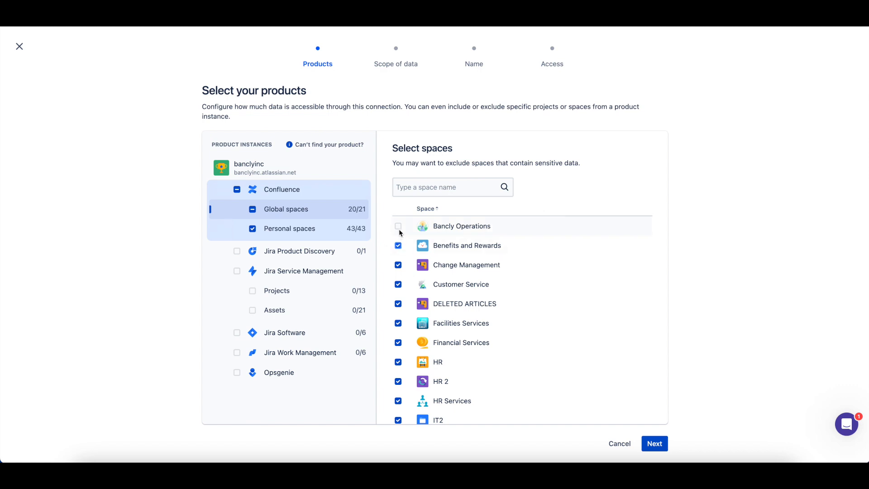
pyautogui.click(398, 226)
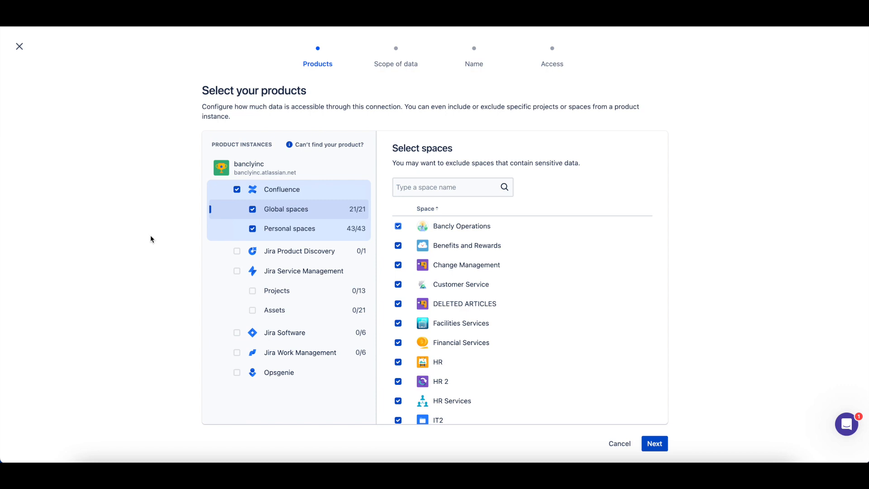
# - Include Jira Product Discovery, Service Management, Software, Work Management and Opsgenie, then continue to data scope
pyautogui.click(236, 251)
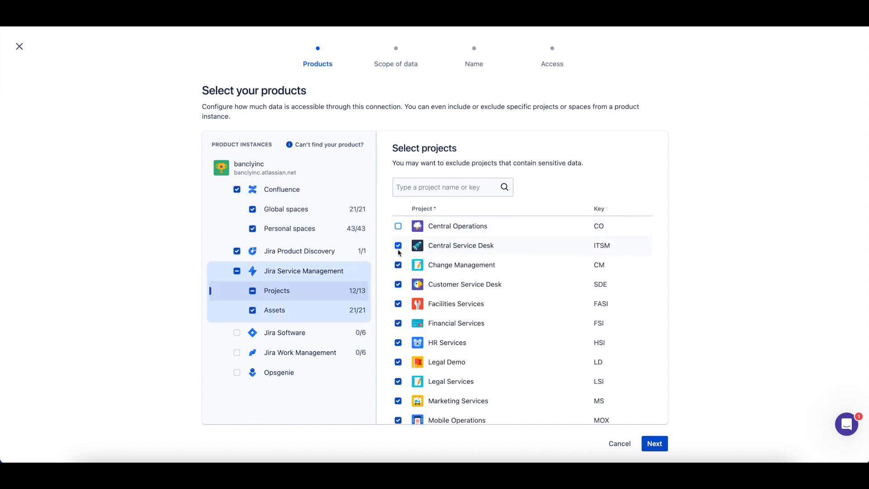
pyautogui.click(397, 226)
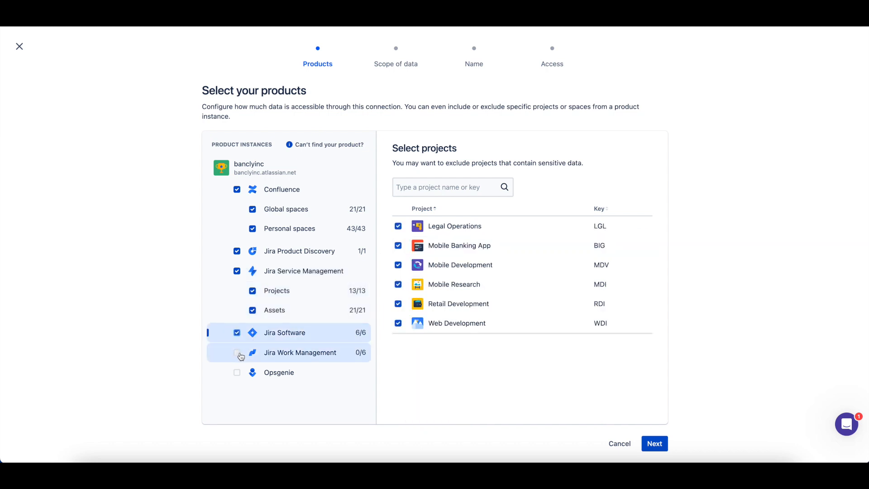
pyautogui.click(237, 371)
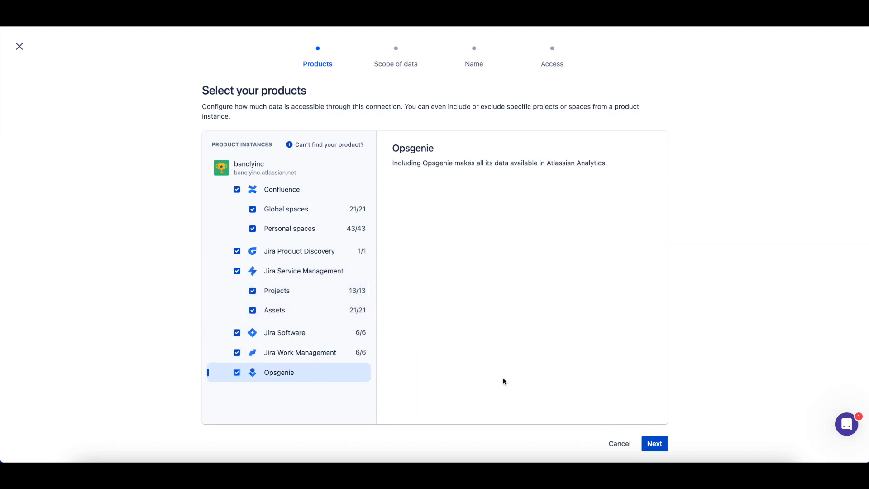
pyautogui.click(654, 442)
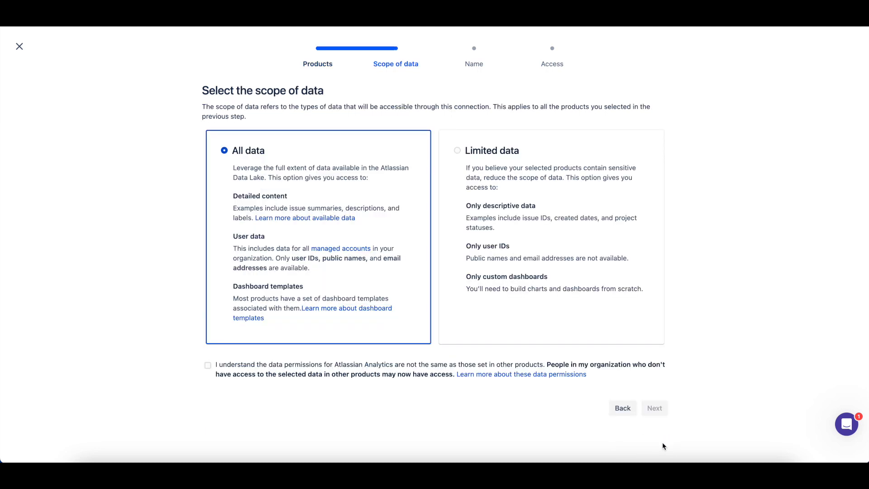
pyautogui.moveTo(721, 328)
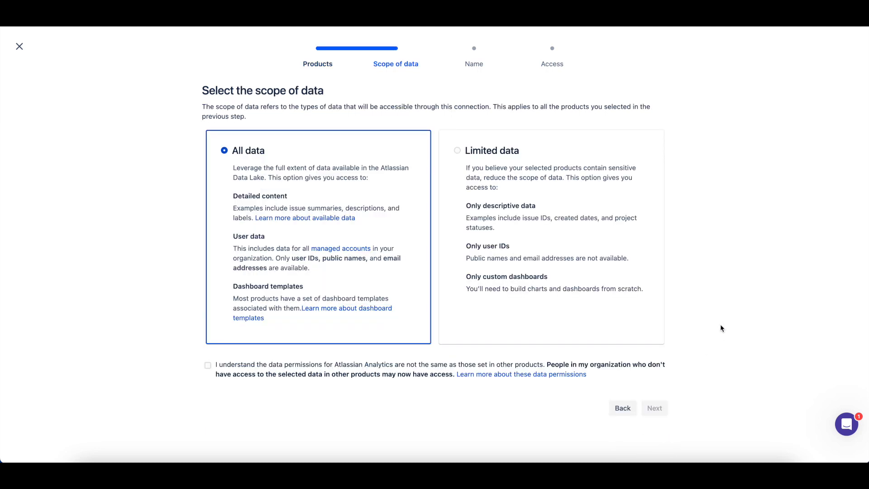
pyautogui.moveTo(551, 275)
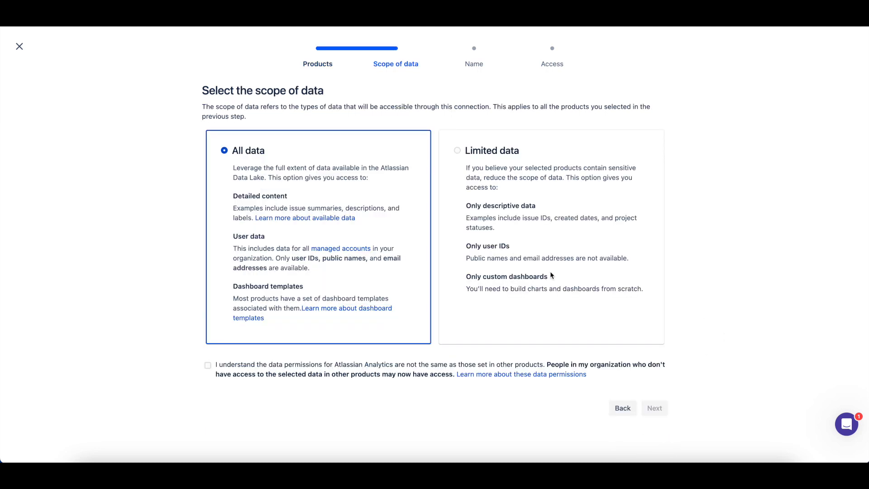
pyautogui.moveTo(418, 301)
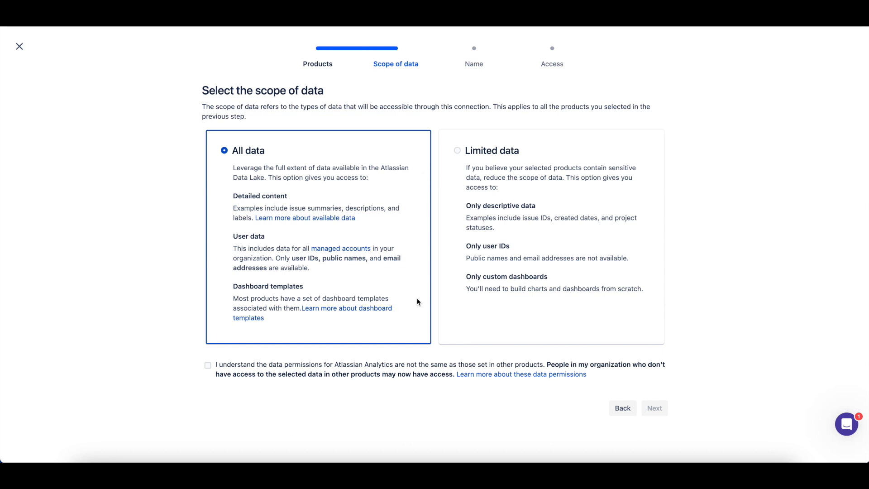
pyautogui.moveTo(667, 255)
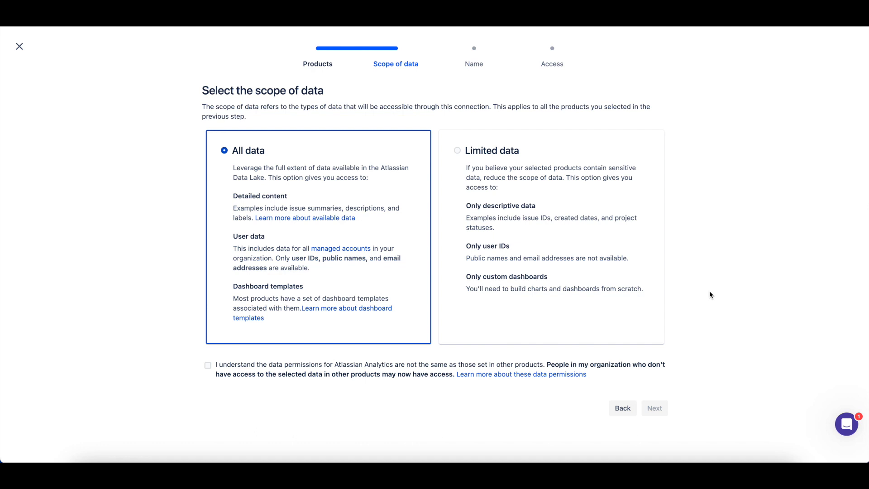
# - Keep All data in scope, acknowledge the data permissions notice and continue to naming
pyautogui.click(207, 365)
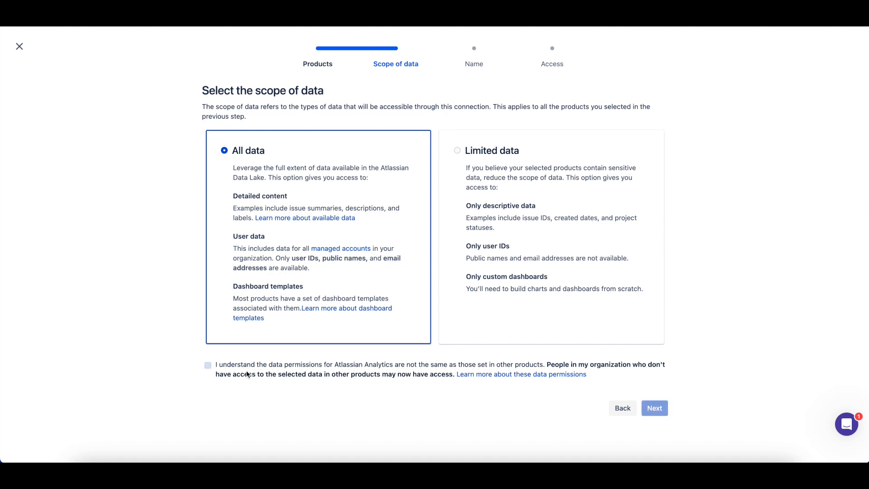
pyautogui.click(653, 408)
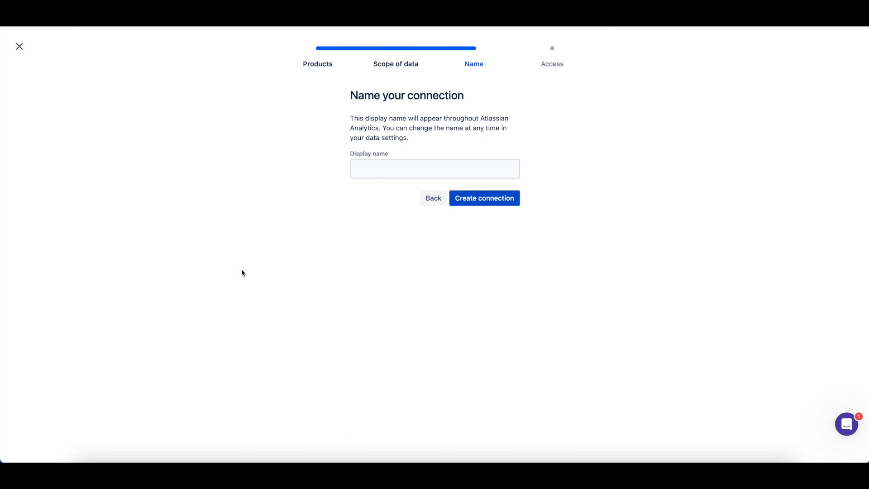
# - Create the connection with the display name 'All Atlassian data'
pyautogui.write('All Atlassian data')
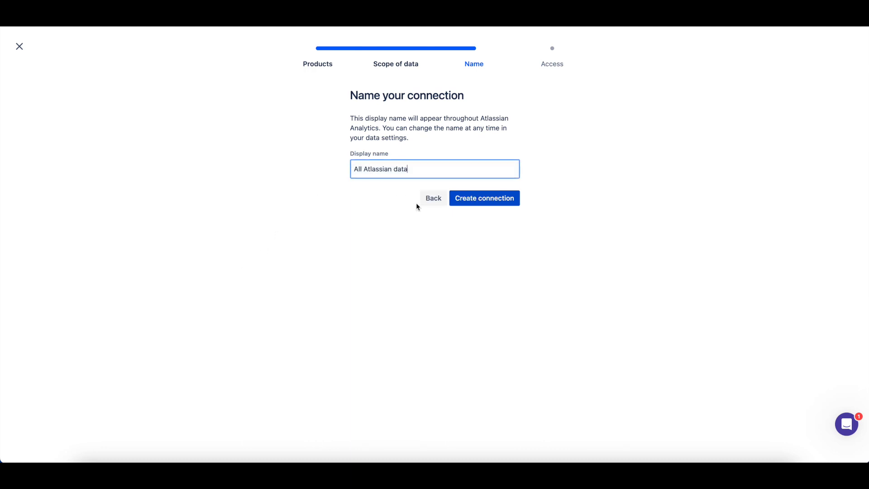
pyautogui.moveTo(480, 205)
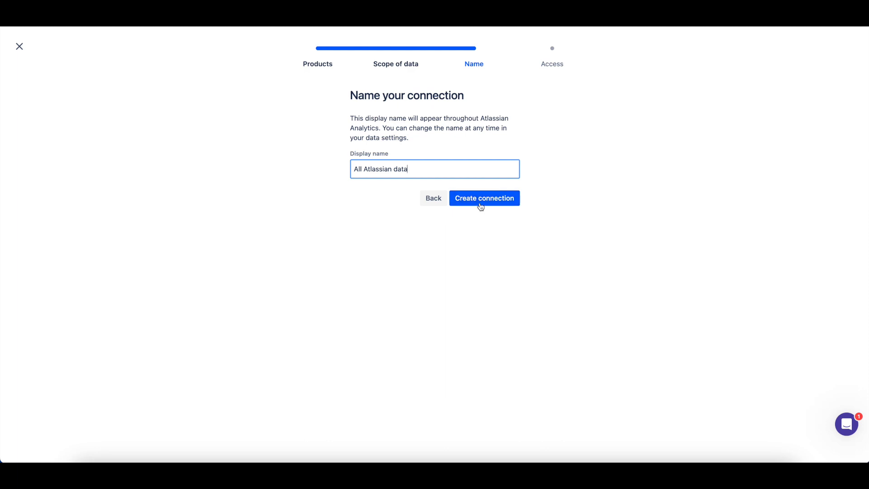
pyautogui.click(483, 198)
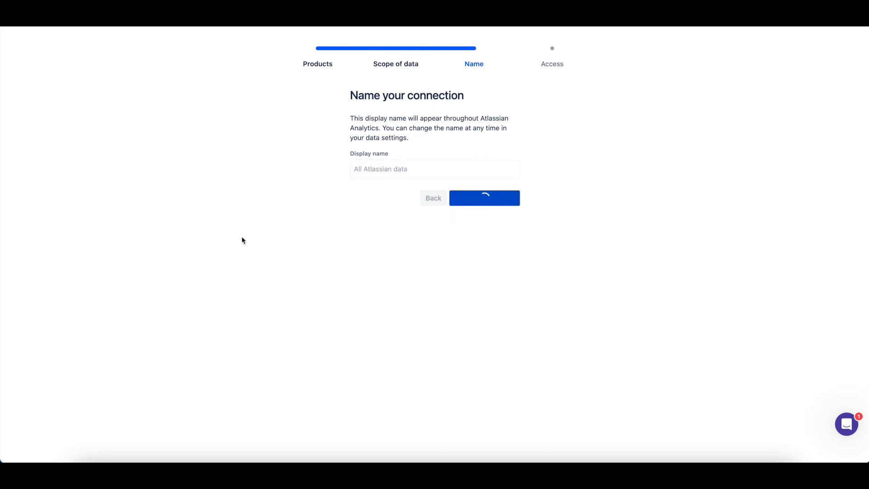
pyautogui.click(483, 198)
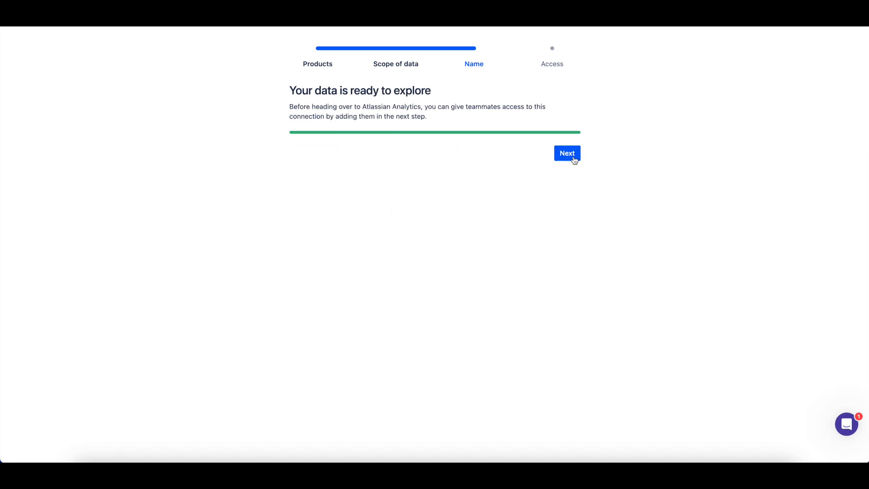
# - Continue from 'Your data is ready to explore' to the access permissions step
pyautogui.click(567, 153)
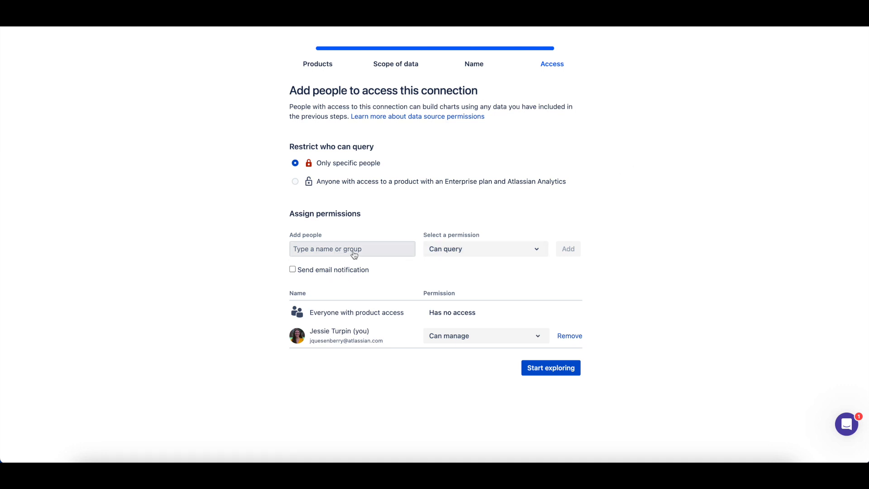
pyautogui.moveTo(475, 248)
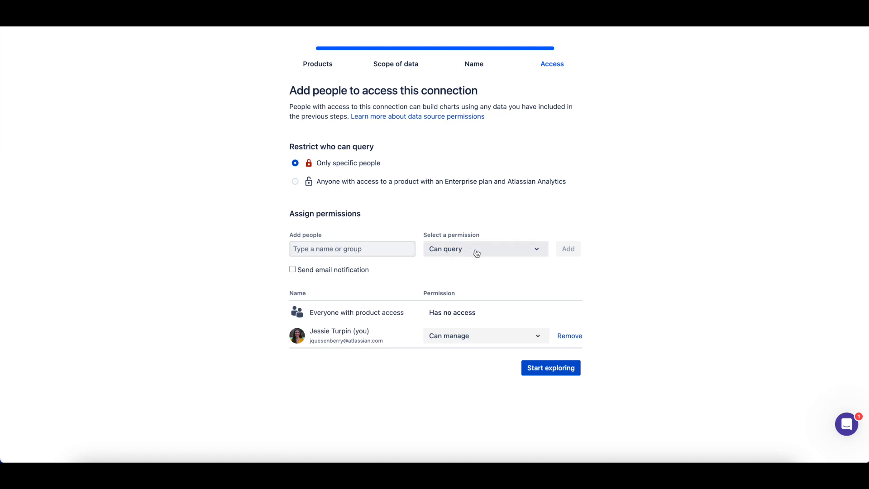
pyautogui.moveTo(570, 254)
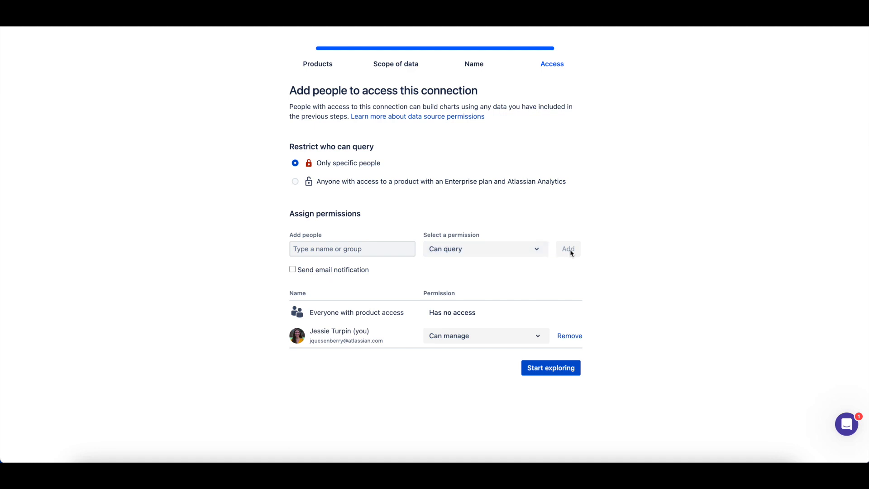
pyautogui.moveTo(607, 254)
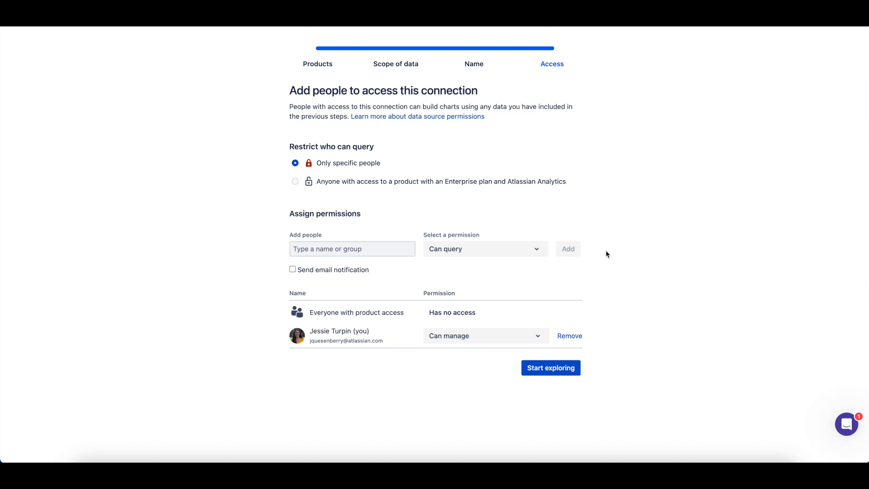
pyautogui.moveTo(576, 188)
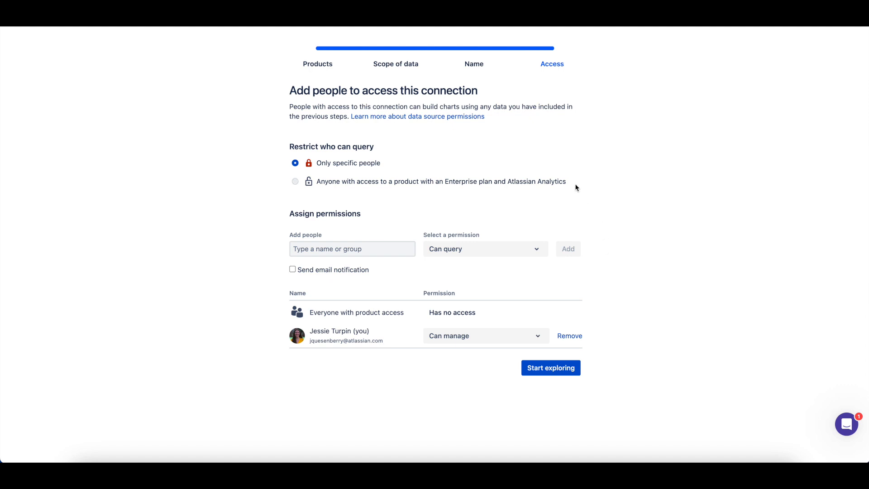
pyautogui.moveTo(390, 167)
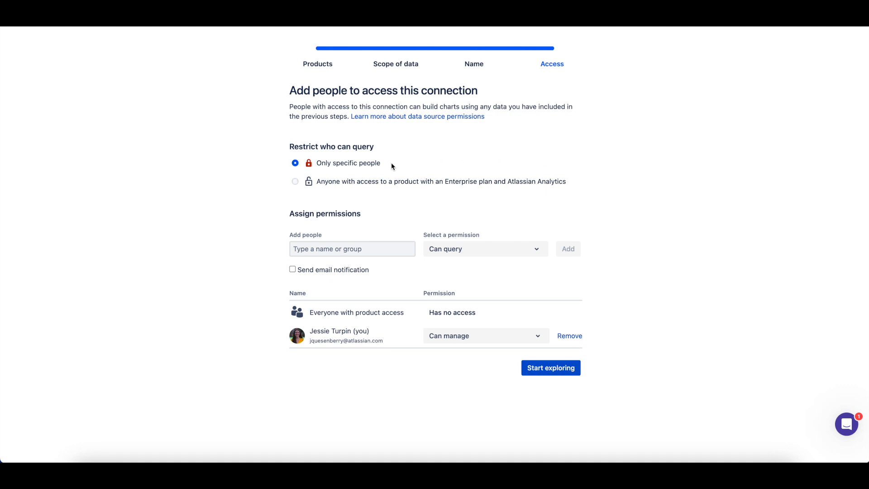